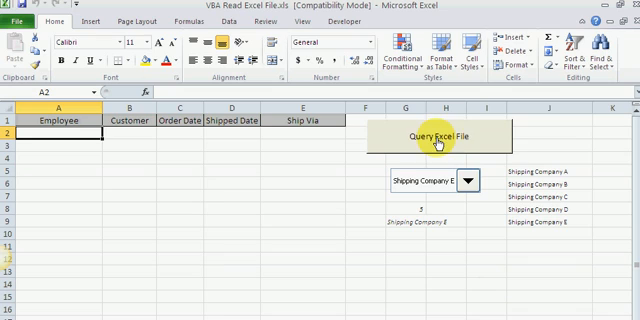
{"action": "mouse_move", "coordinate": [460, 136]}
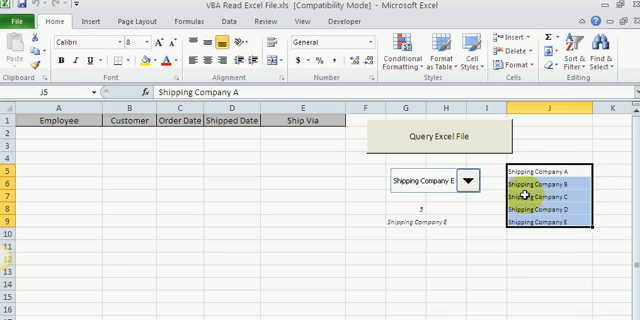
Choose a shipping company from the dropdown to query its order rows
{"action": "left_click", "coordinate": [540, 170]}
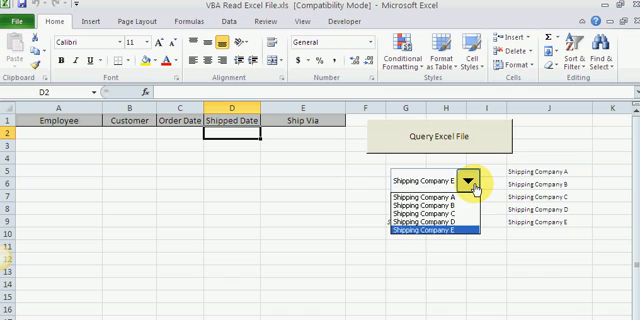
{"action": "left_click", "coordinate": [424, 188]}
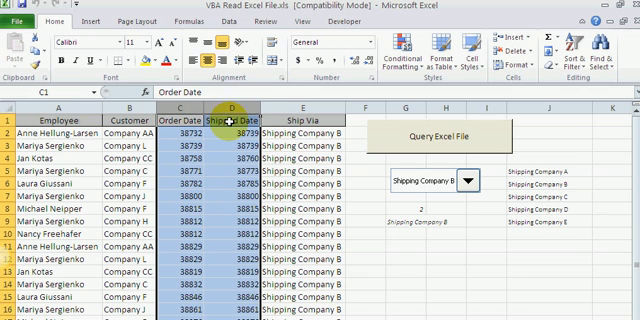
Bring up Format Cells for the Order Date column
{"action": "right_click", "coordinate": [220, 120]}
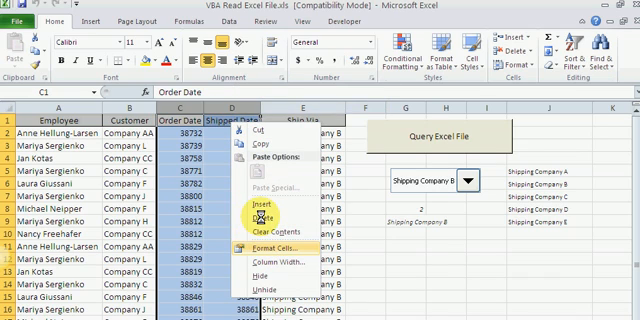
{"action": "left_click", "coordinate": [268, 244]}
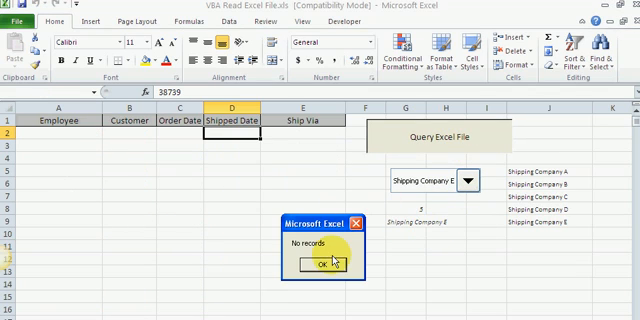
Dismiss the No records message and check a returned date value after re-querying
{"action": "left_click", "coordinate": [320, 264]}
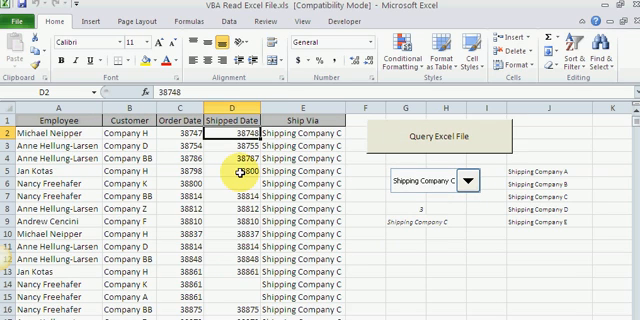
{"action": "left_click", "coordinate": [178, 180]}
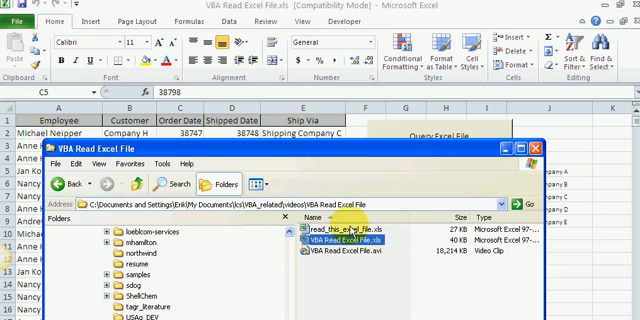
Open read_this_excel_file.xls and browse through its full order list
{"action": "left_click", "coordinate": [340, 228]}
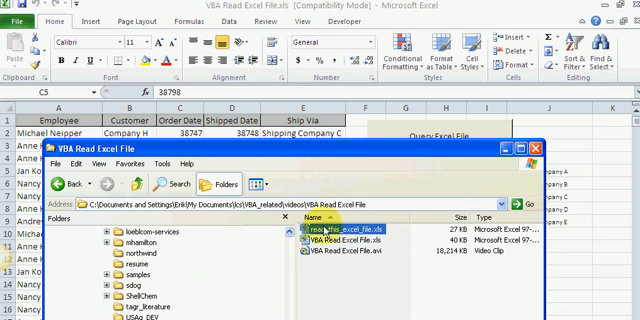
{"action": "mouse_move", "coordinate": [330, 228]}
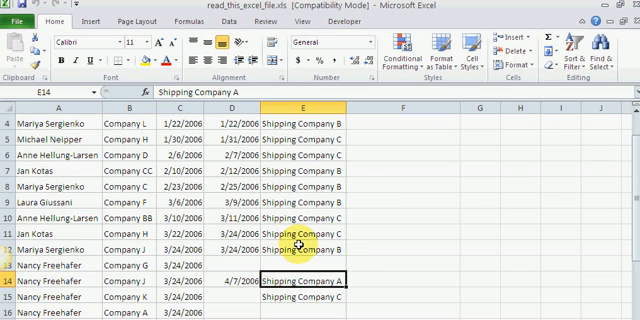
{"action": "scroll", "scroll_direction": "up", "scroll_amount": 3}
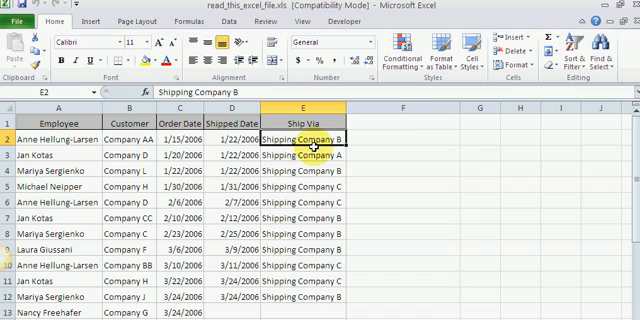
{"action": "scroll", "scroll_direction": "down", "scroll_amount": 3}
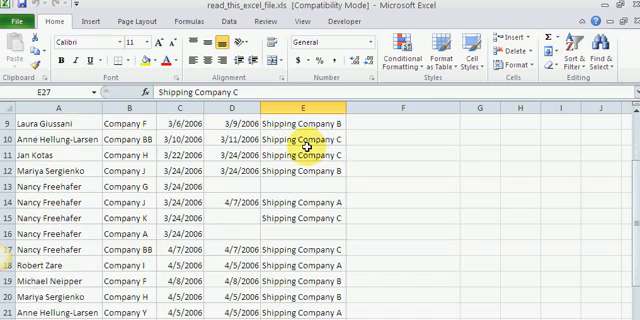
{"action": "scroll", "scroll_direction": "down", "scroll_amount": 3}
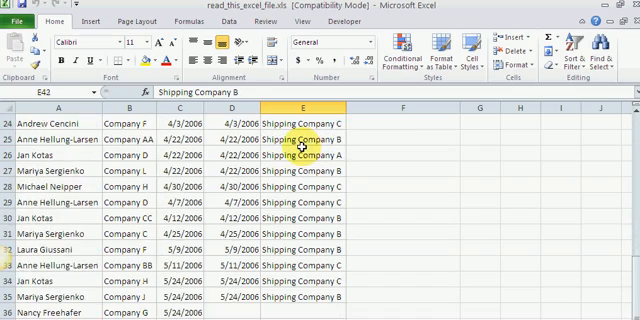
{"action": "scroll", "scroll_direction": "down", "scroll_amount": 3}
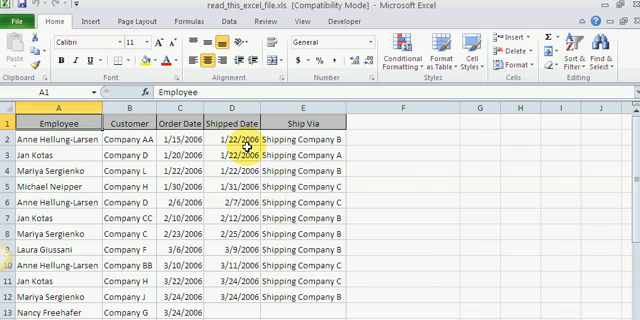
Check the Employee and Shipped Date column headers in the source workbook
{"action": "left_click", "coordinate": [240, 112]}
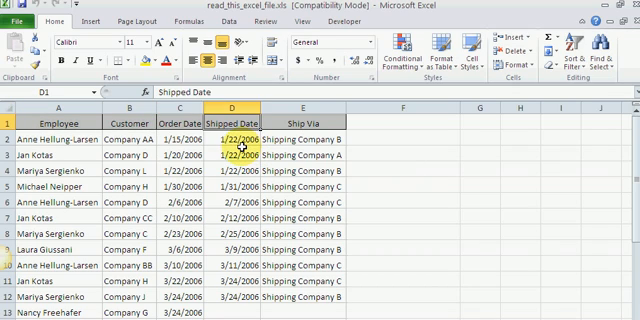
{"action": "left_click", "coordinate": [296, 128]}
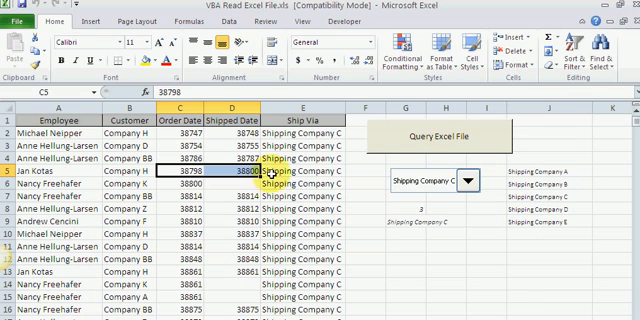
View the VBA code behind the Query Excel File button via the Developer tab
{"action": "left_click", "coordinate": [480, 180]}
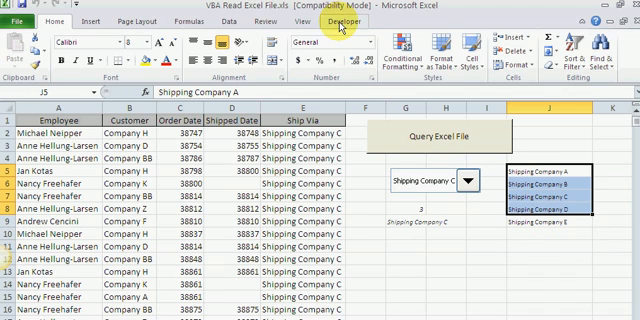
{"action": "left_click", "coordinate": [350, 20]}
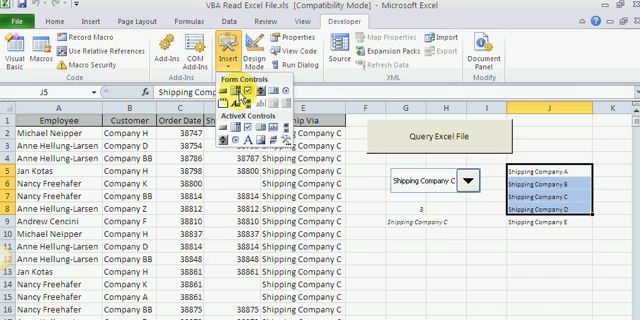
{"action": "mouse_move", "coordinate": [480, 112]}
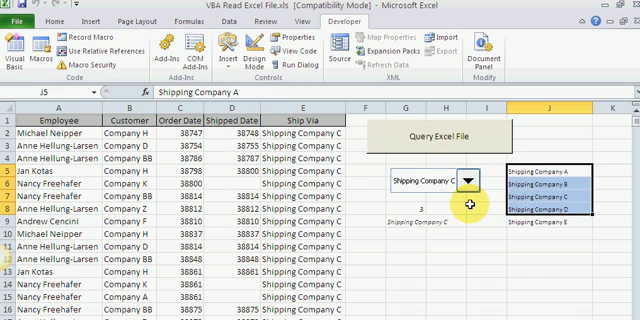
{"action": "left_click", "coordinate": [18, 44]}
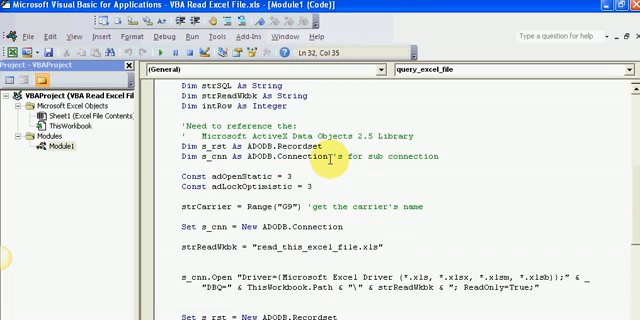
{"action": "scroll", "scroll_direction": "up", "scroll_amount": 3}
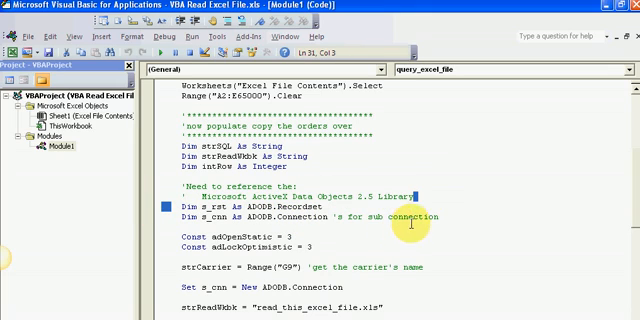
{"action": "mouse_move", "coordinate": [420, 196]}
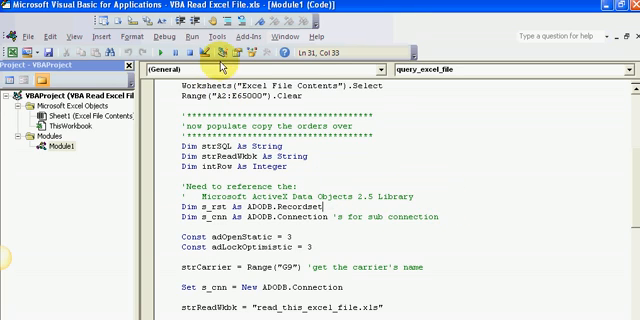
{"action": "left_click", "coordinate": [212, 36]}
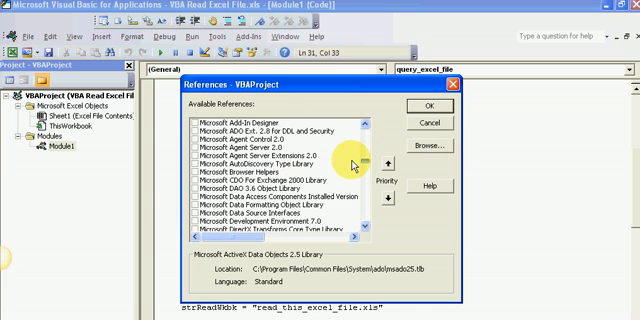
Tick the Microsoft ActiveX Data Objects 2.5 Library in References and confirm
{"action": "scroll", "scroll_direction": "down", "scroll_amount": 3}
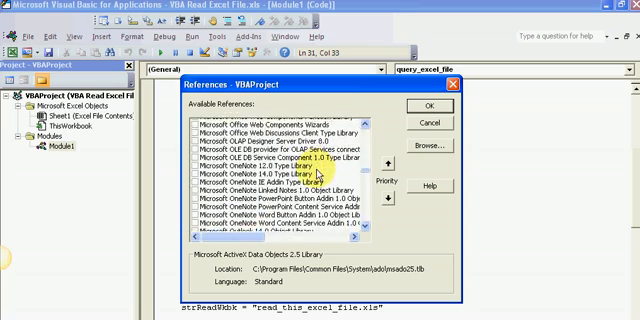
{"action": "scroll", "scroll_direction": "down", "scroll_amount": 3}
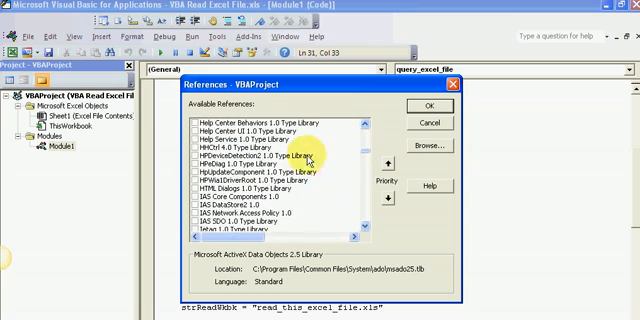
{"action": "scroll", "scroll_direction": "down", "scroll_amount": 3}
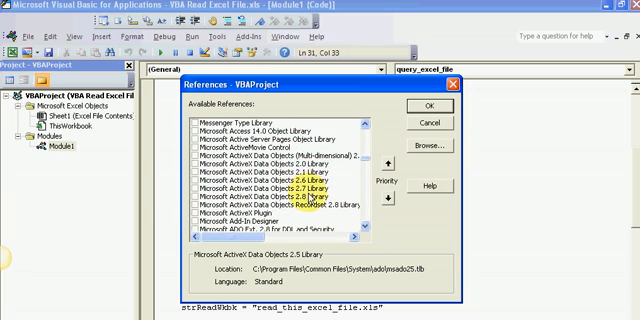
{"action": "left_click", "coordinate": [280, 184]}
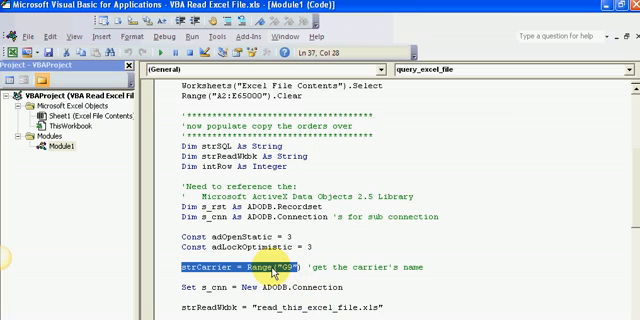
{"action": "scroll", "scroll_direction": "down", "scroll_amount": 3}
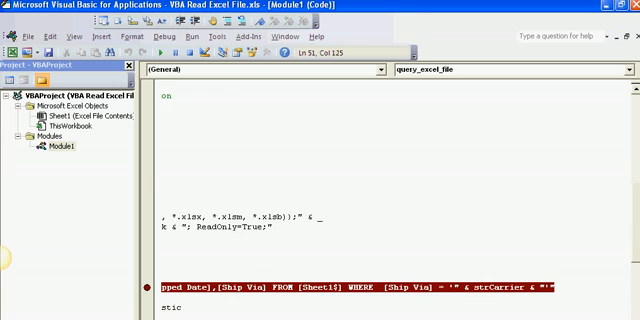
{"action": "scroll", "scroll_direction": "up", "scroll_amount": 3}
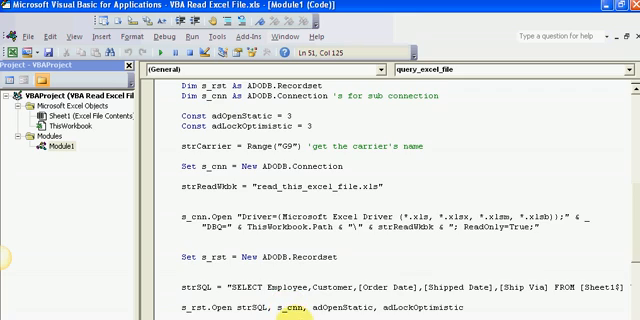
Review the recordset loop code, then run the query for Shipping Company C
{"action": "scroll", "scroll_direction": "down", "scroll_amount": 3}
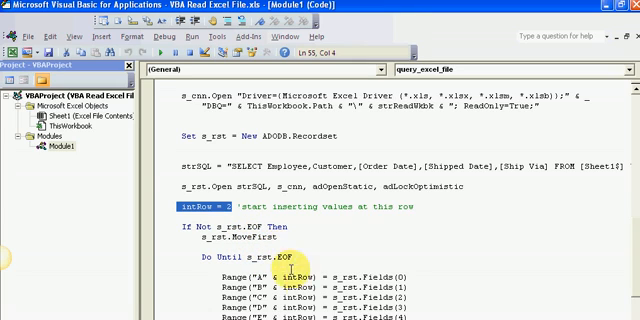
{"action": "scroll", "scroll_direction": "down", "scroll_amount": 3}
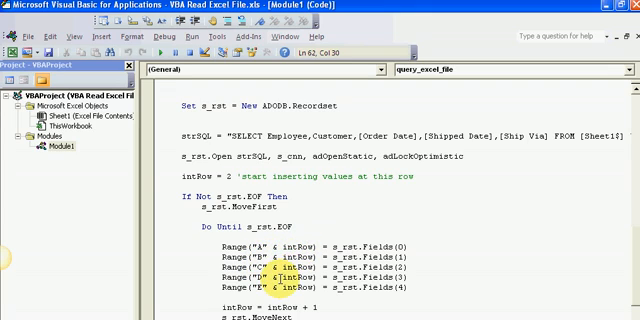
{"action": "scroll", "scroll_direction": "down", "scroll_amount": 3}
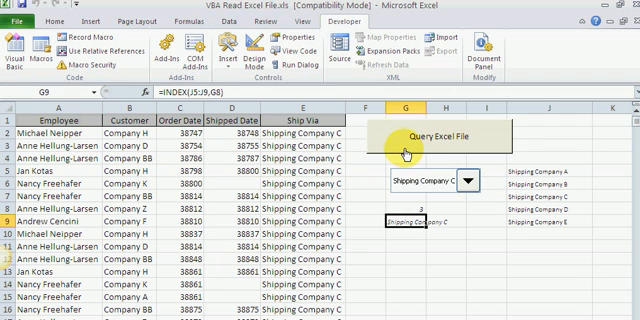
{"action": "left_click", "coordinate": [424, 136]}
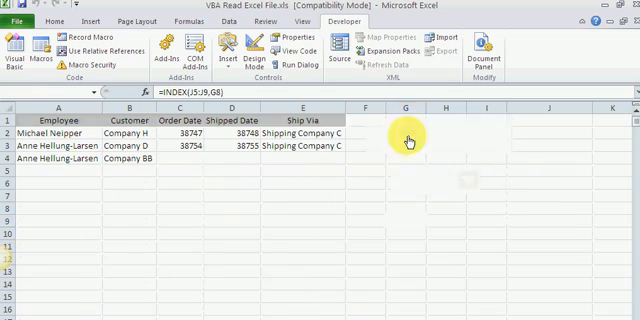